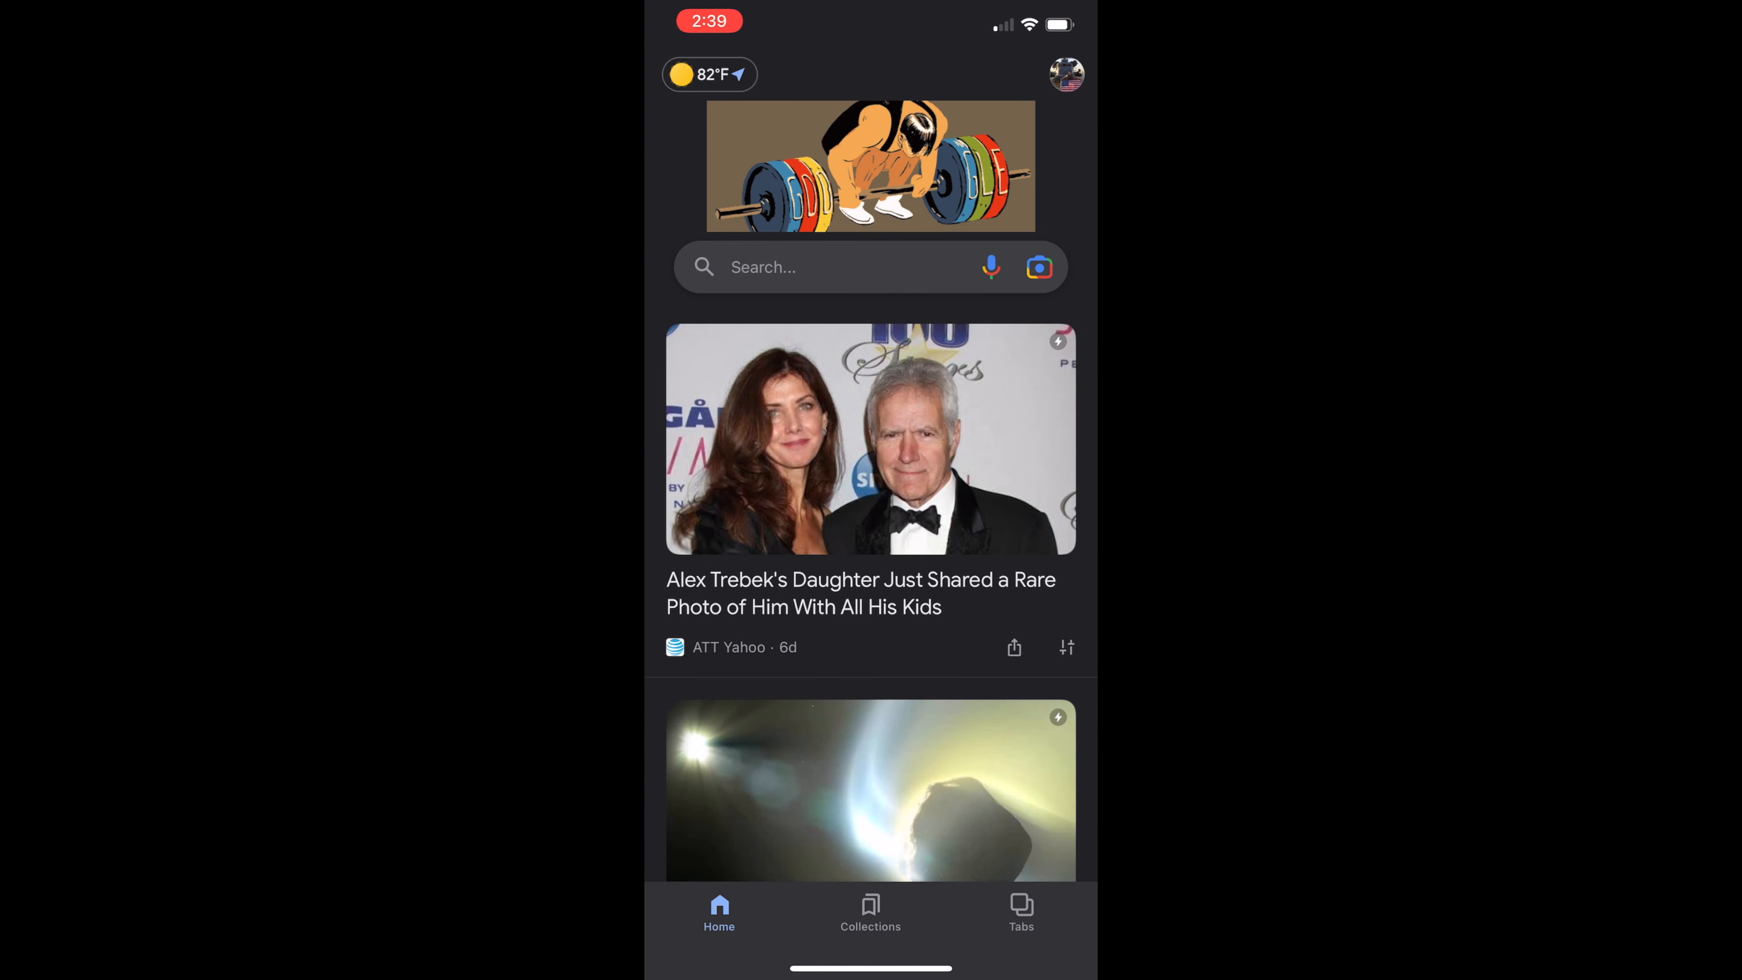
# Search Google for 'pancakeswap' using the search suggestion
pyautogui.write('pancakes')
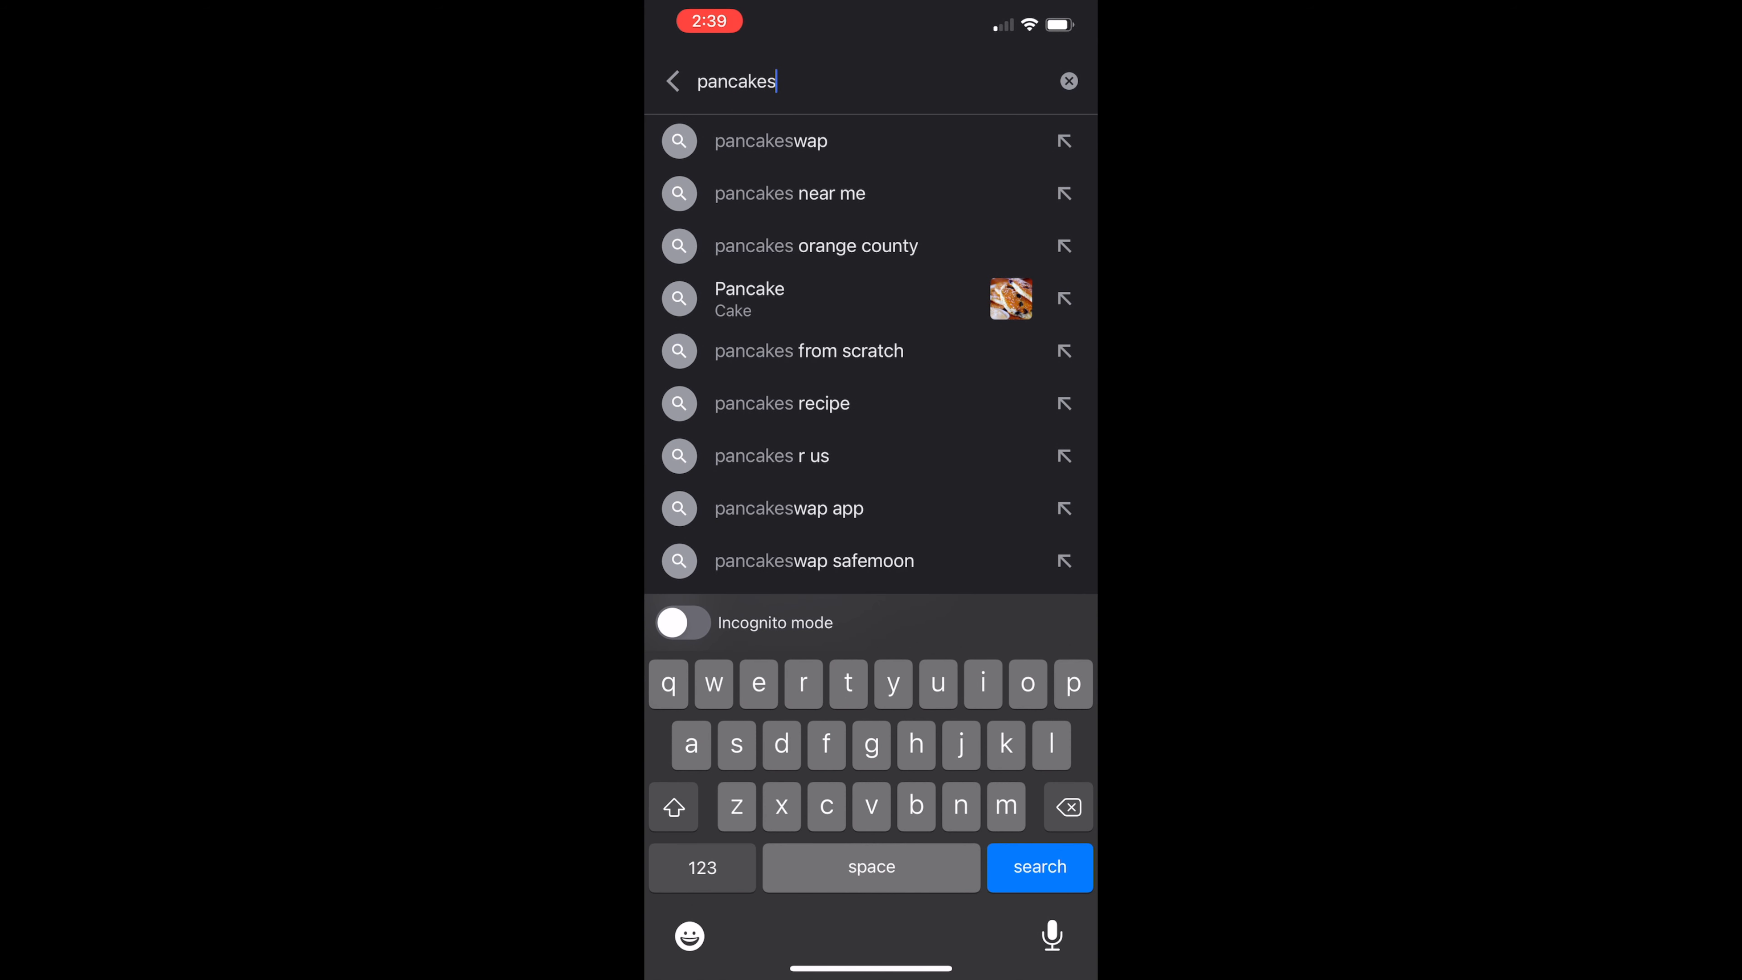
pyautogui.click(770, 142)
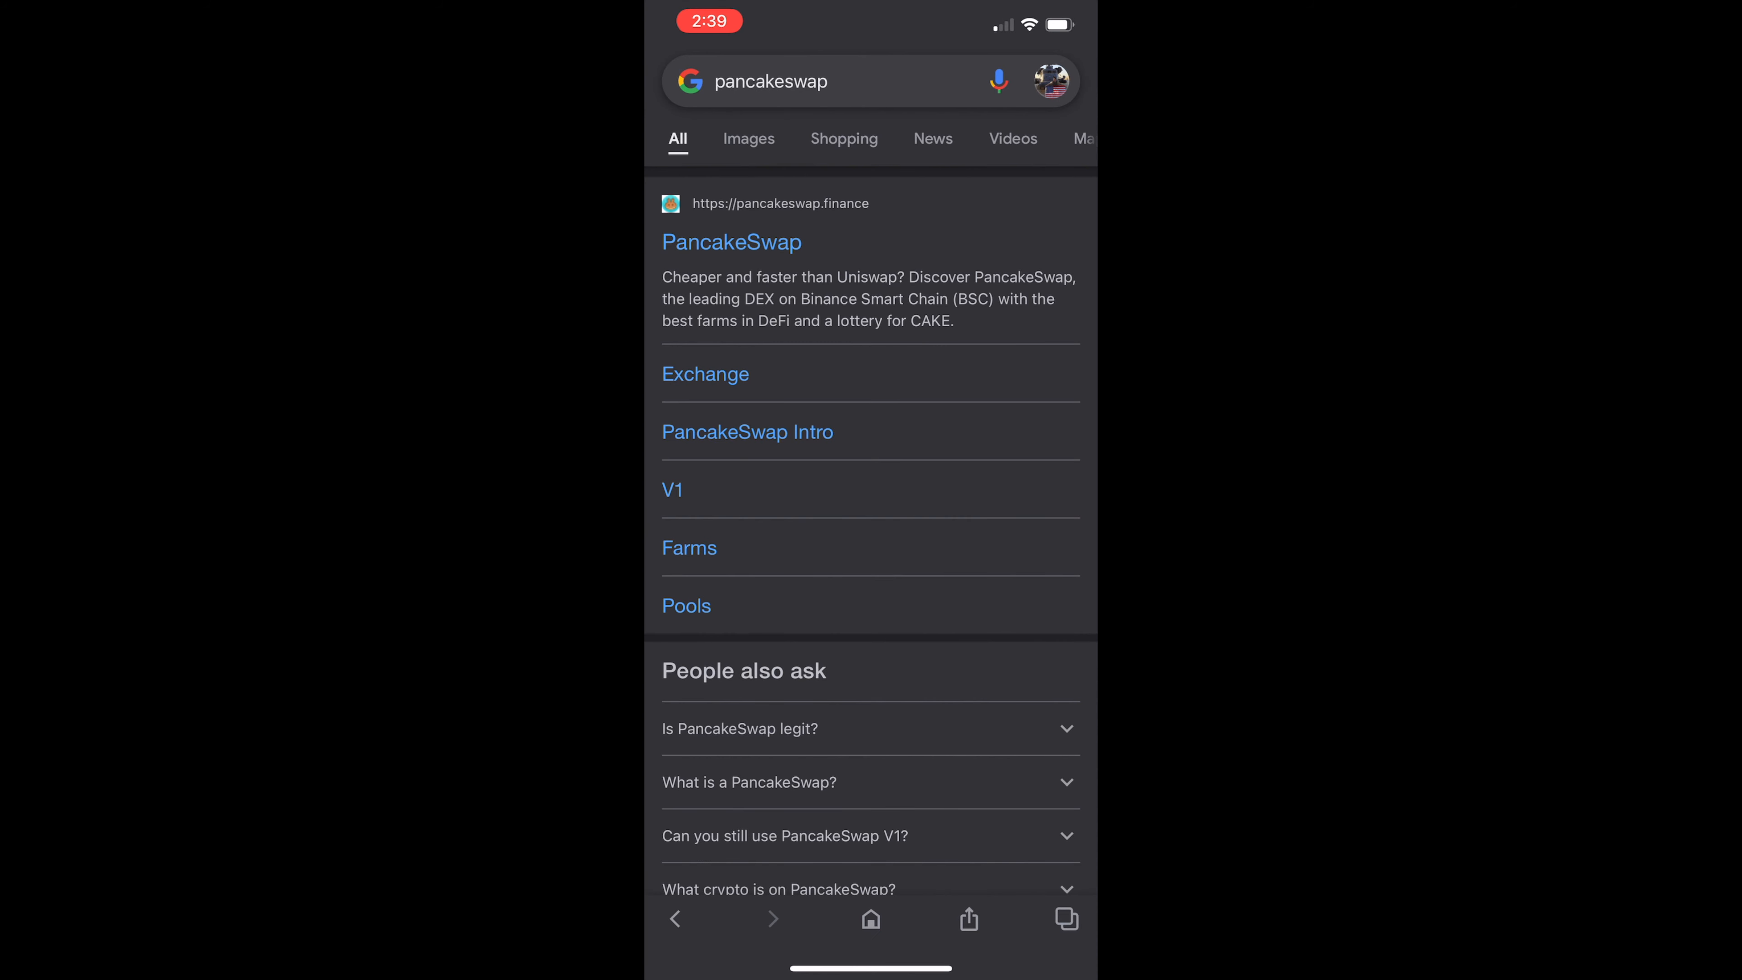
# Open pancakeswap.finance and connect Trust Wallet through WalletConnect, approving the connection
pyautogui.click(731, 243)
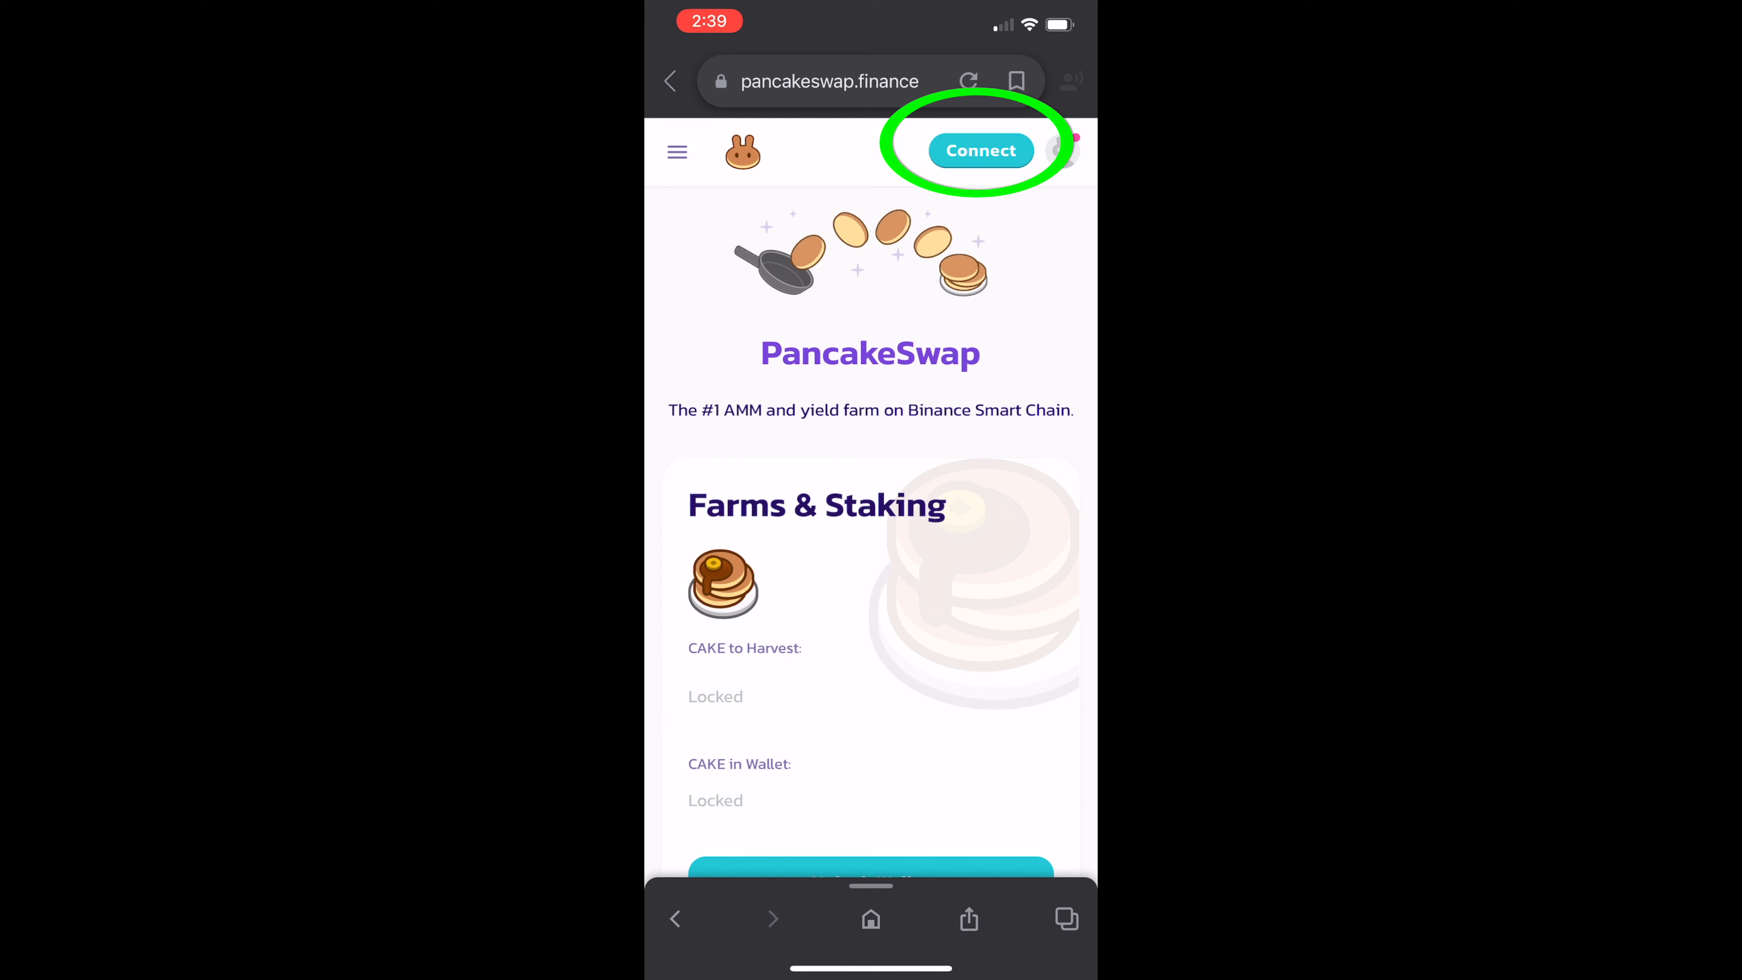
pyautogui.click(980, 149)
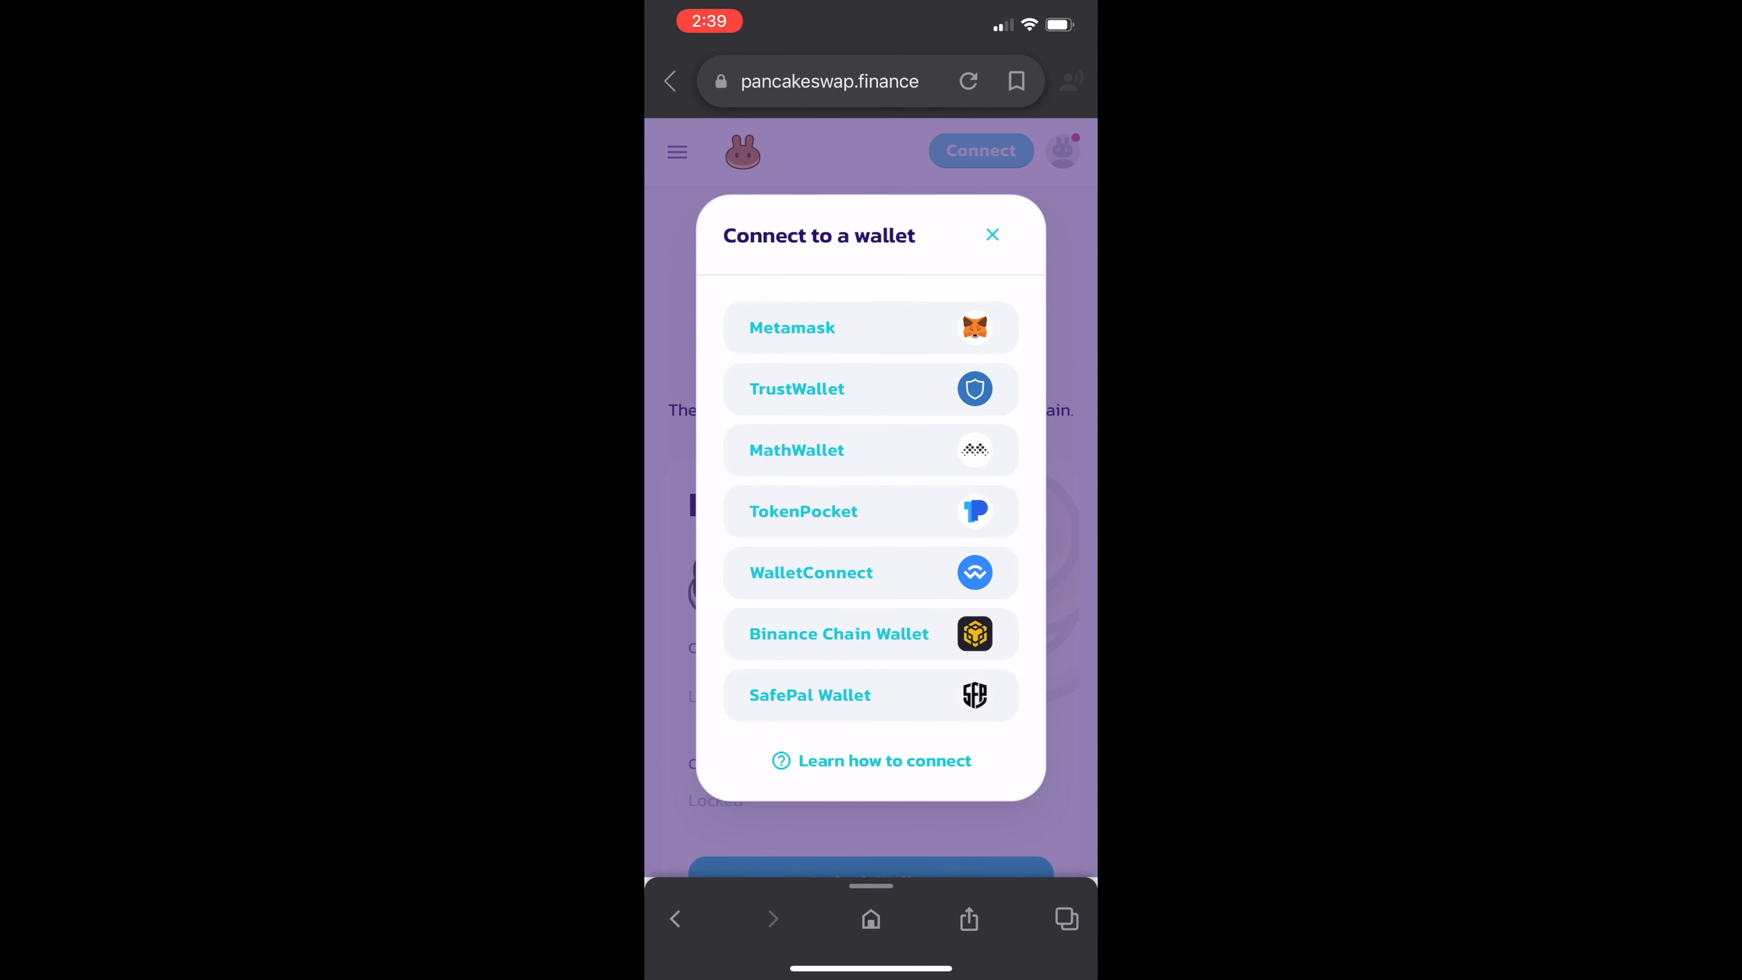
pyautogui.click(871, 572)
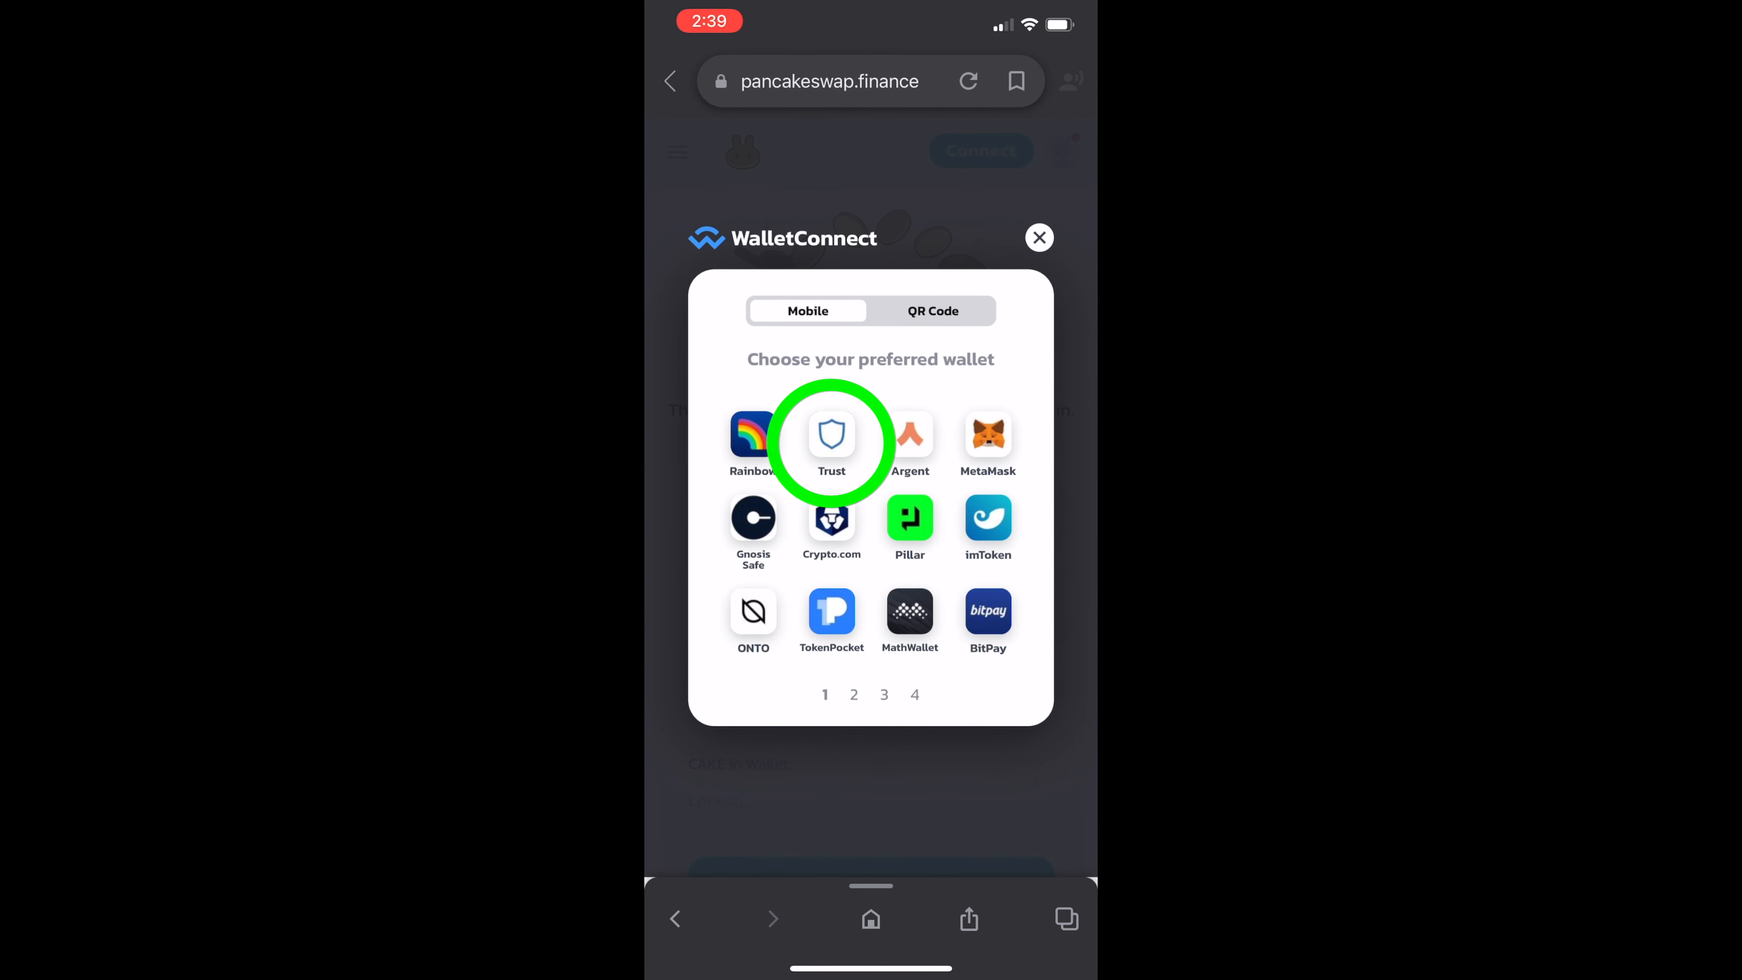
pyautogui.click(831, 434)
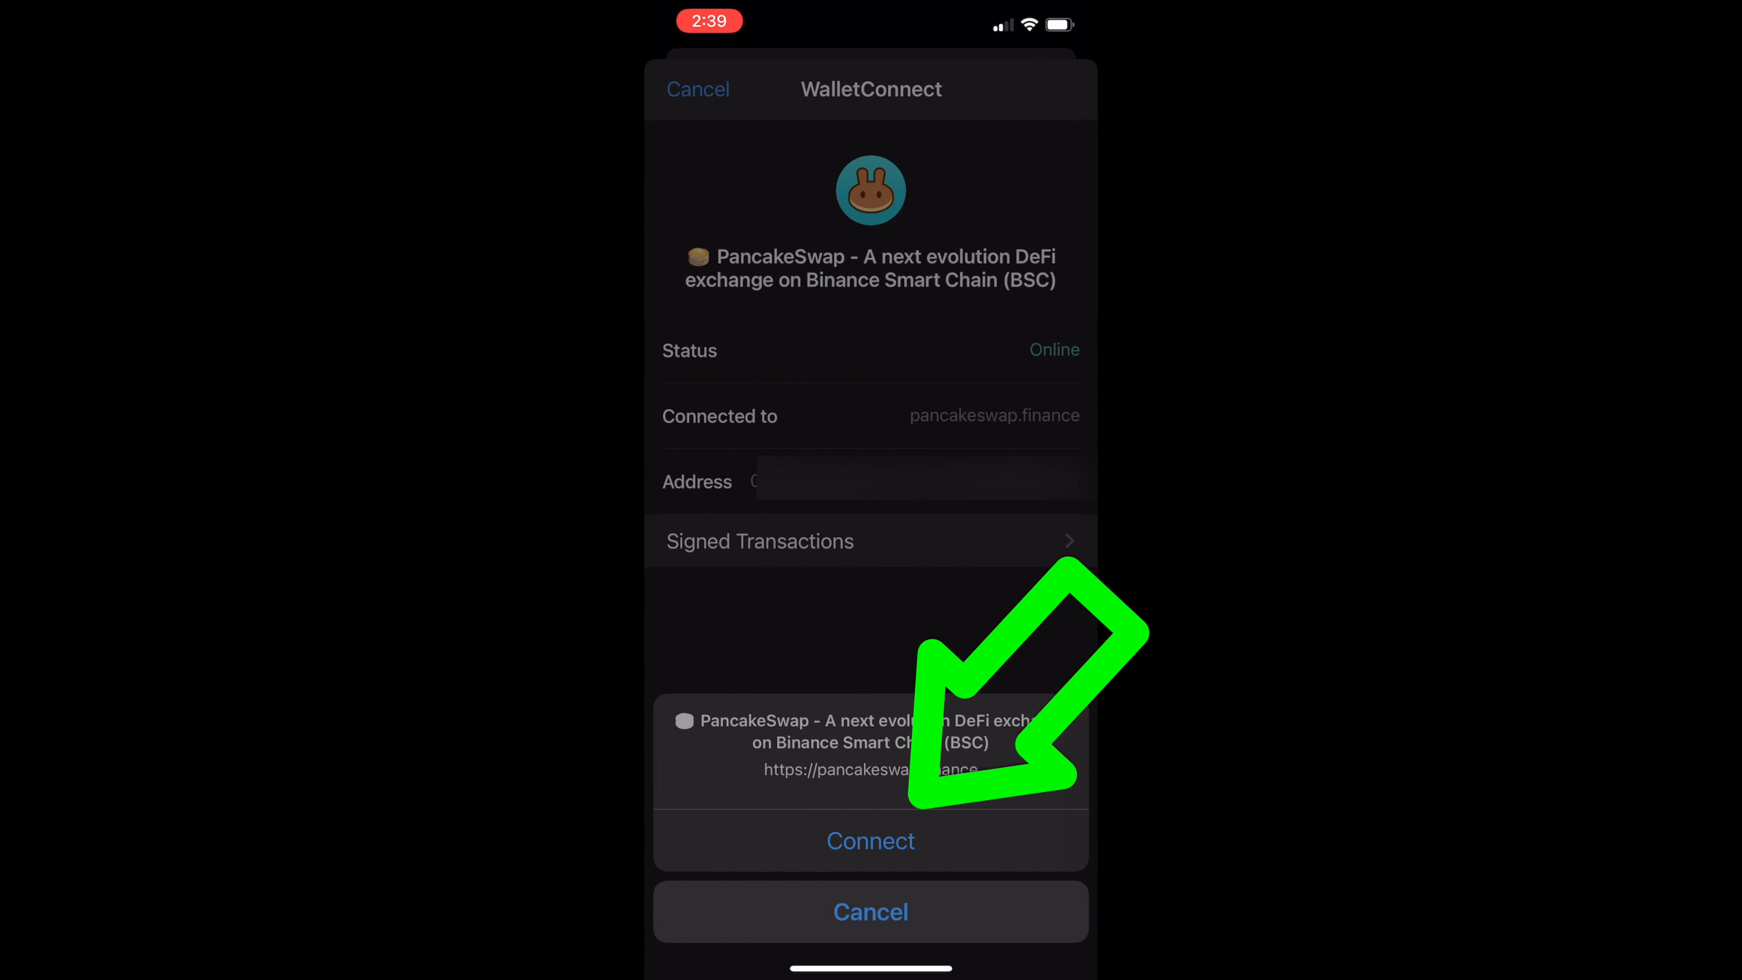
pyautogui.click(870, 840)
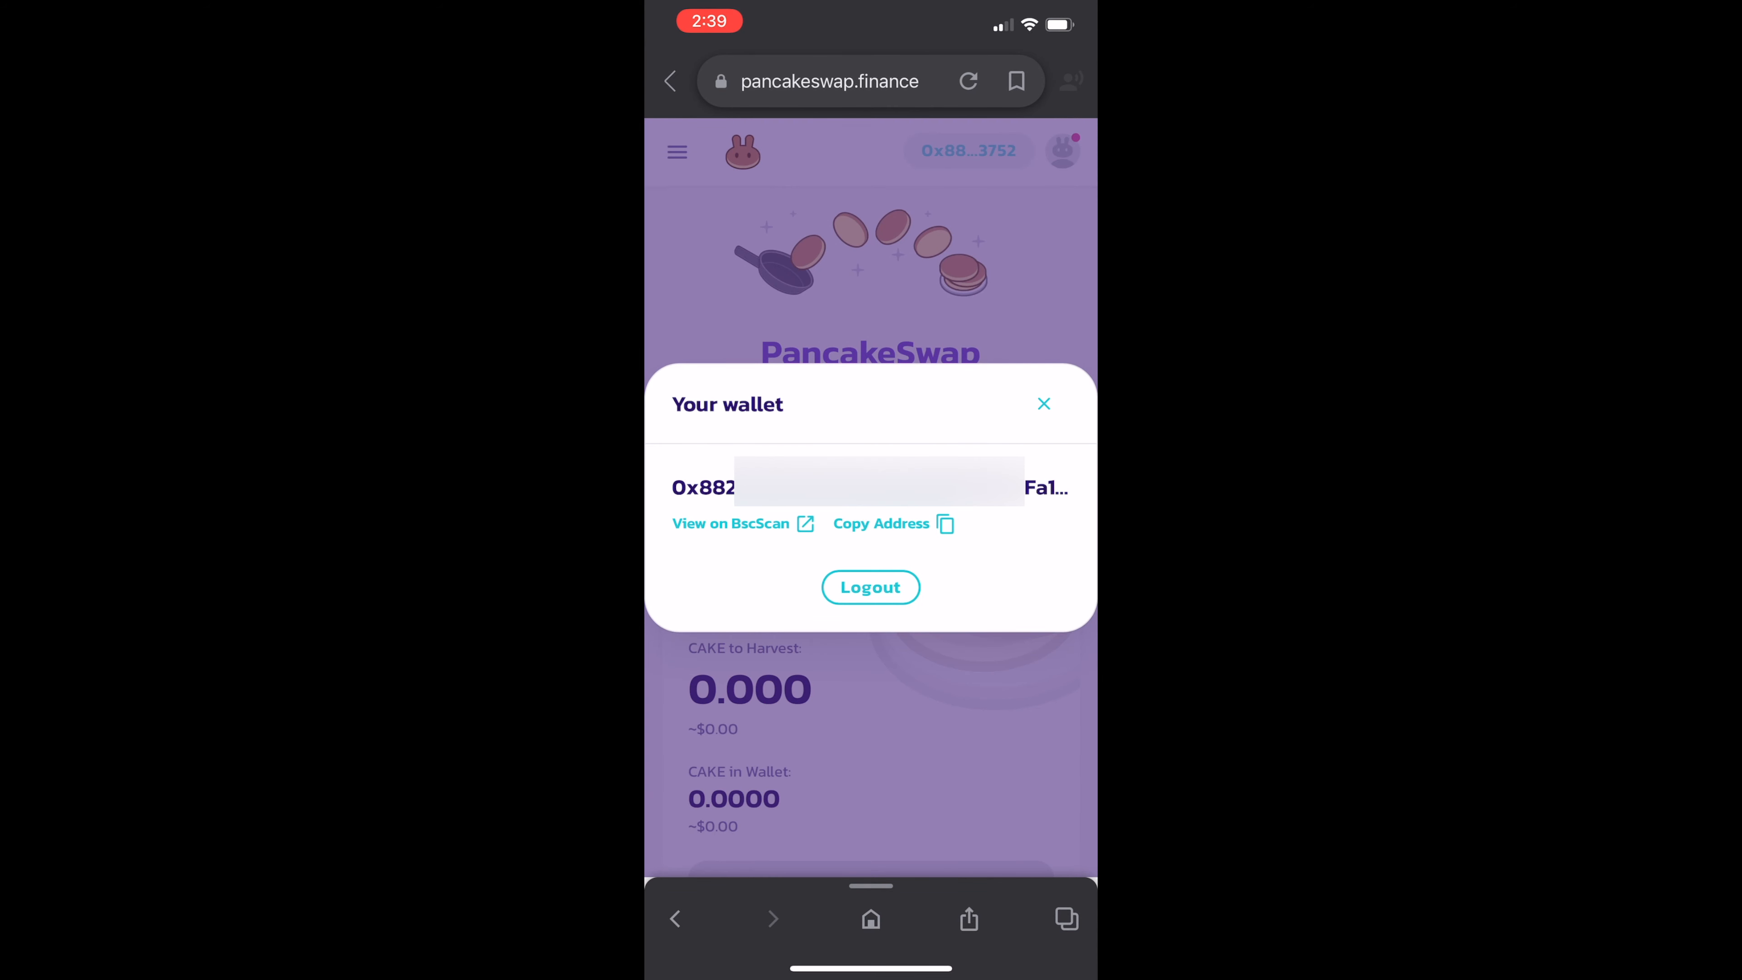
# Dismiss the wallet panel, go to the Exchange page and start selecting the To currency
pyautogui.click(1042, 403)
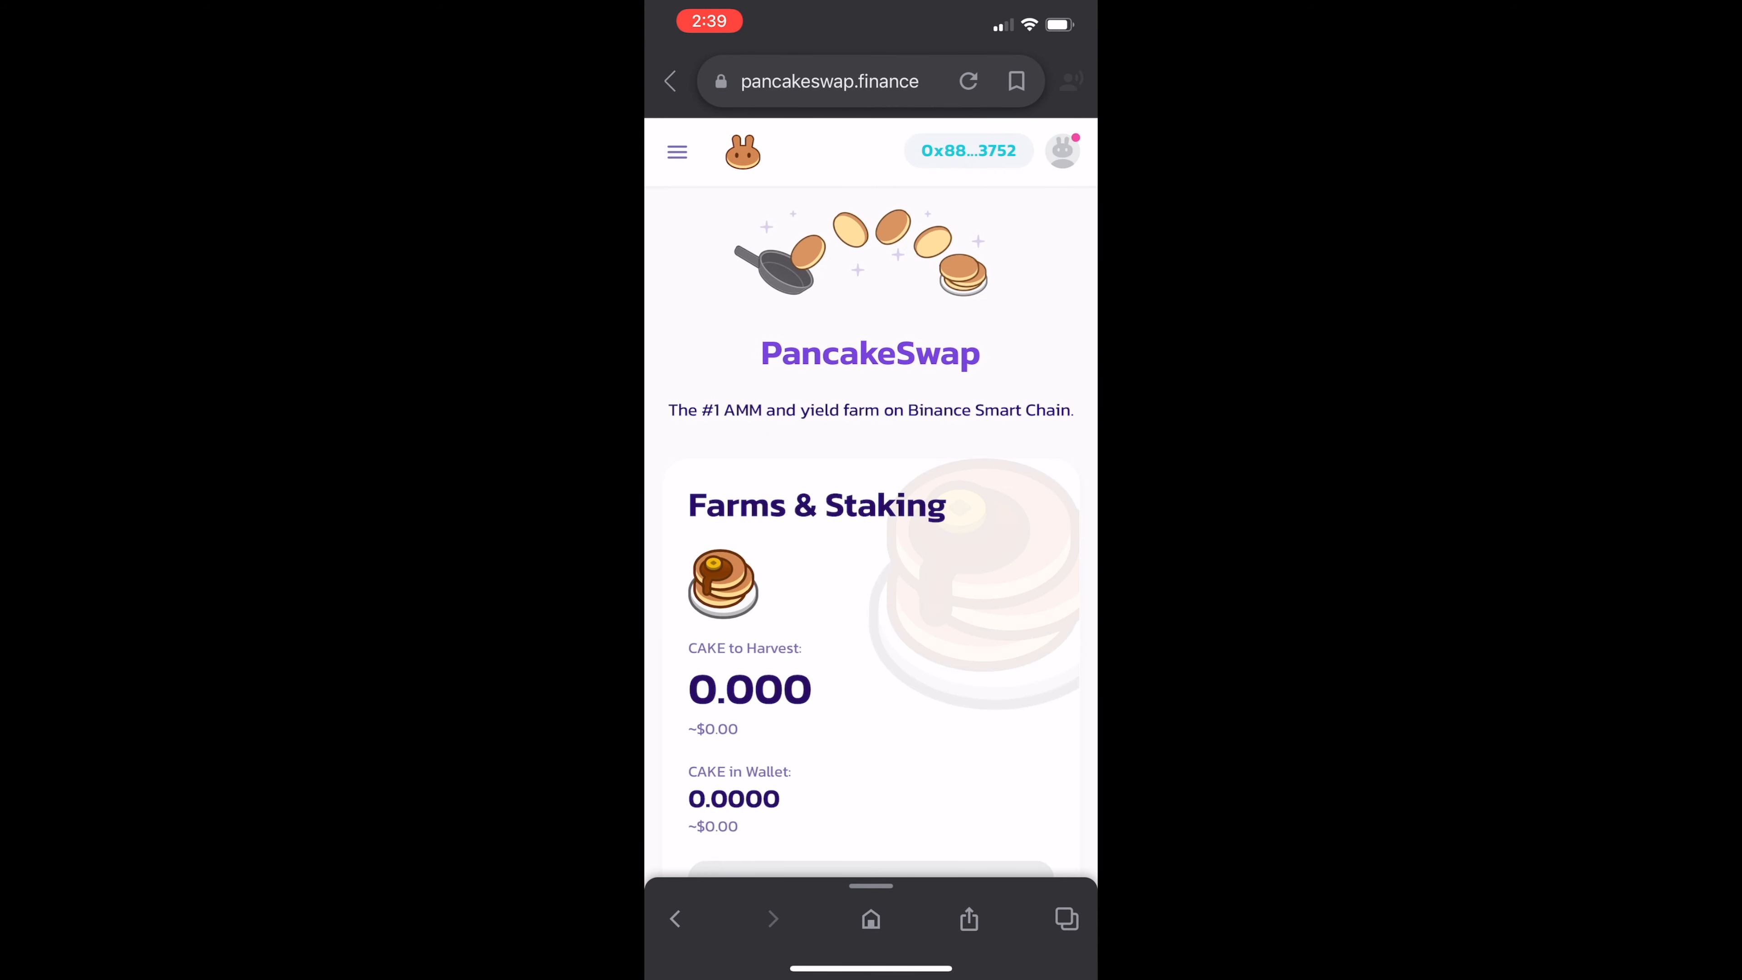
pyautogui.click(677, 153)
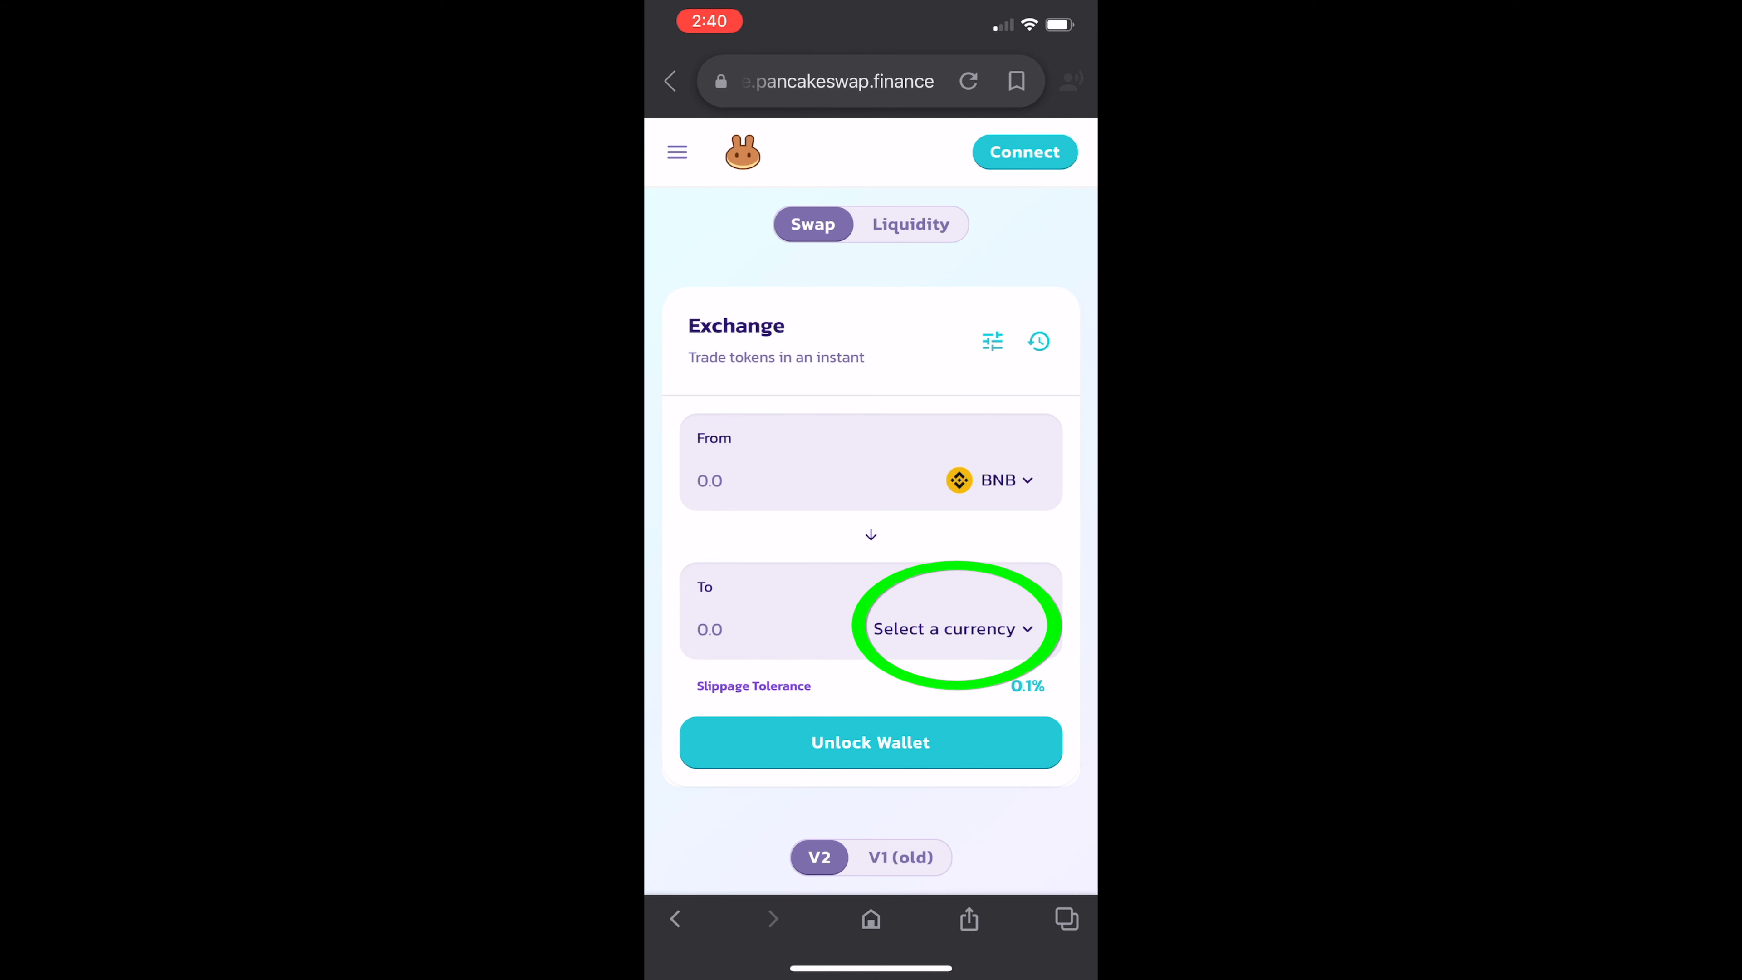
pyautogui.click(944, 628)
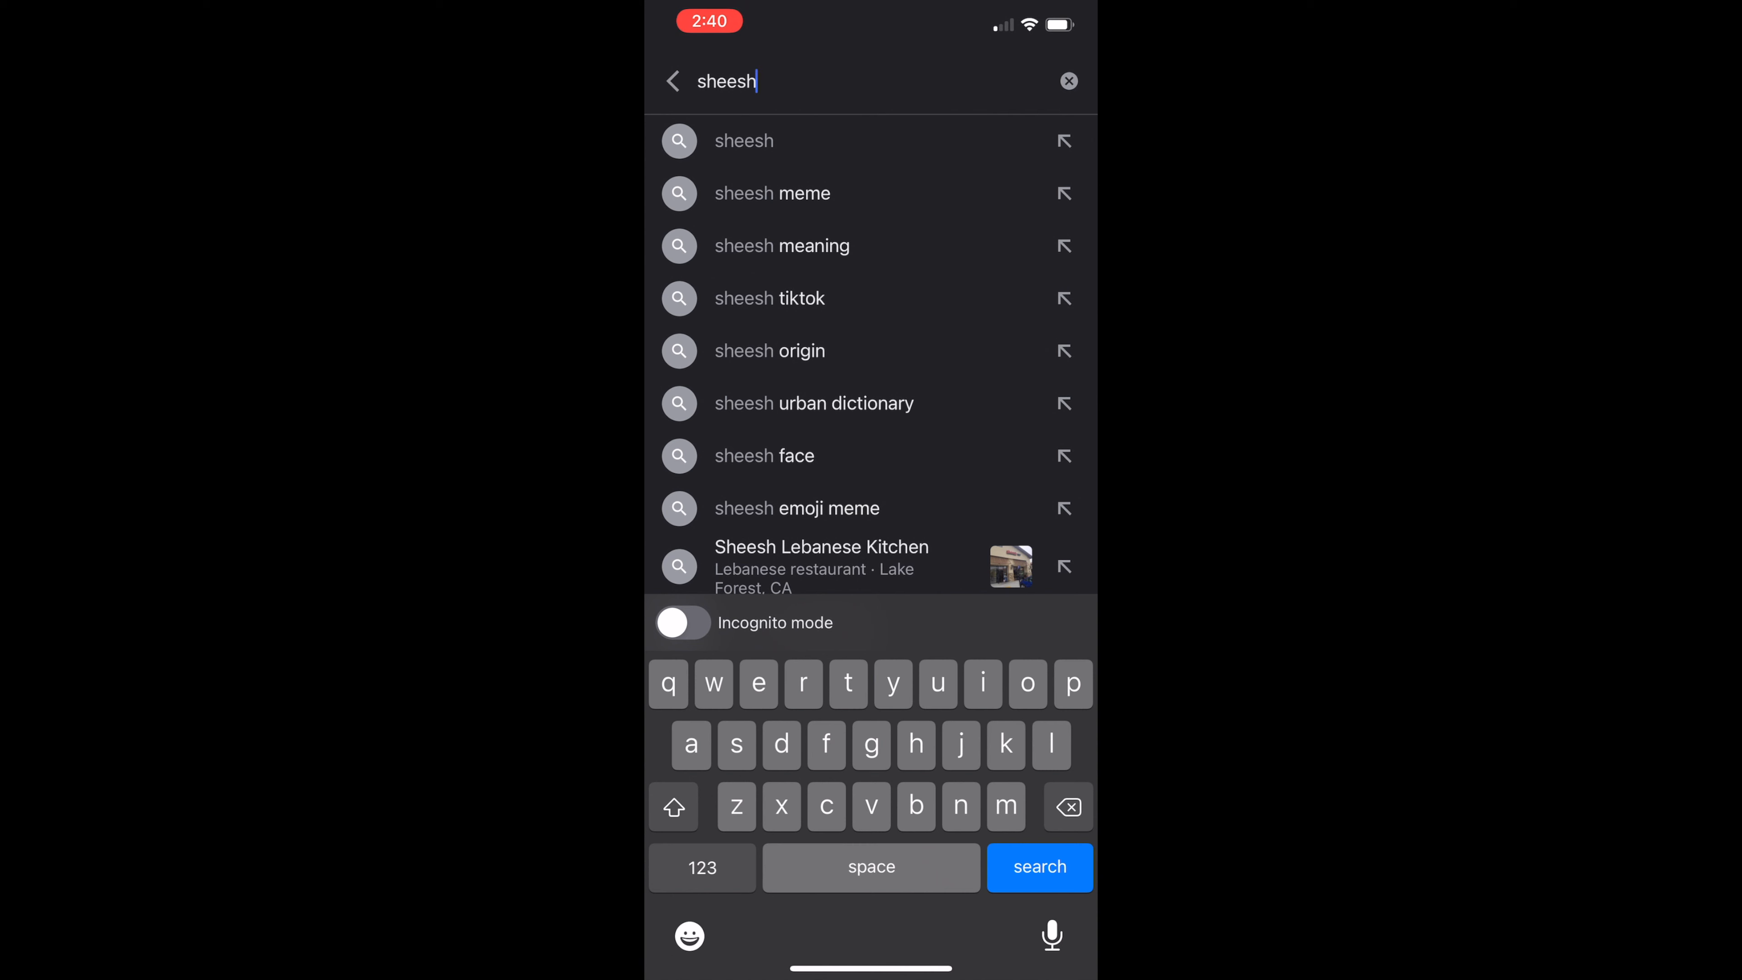
# Search Google for 'sheesh token' using the search suggestion
pyautogui.write('token')
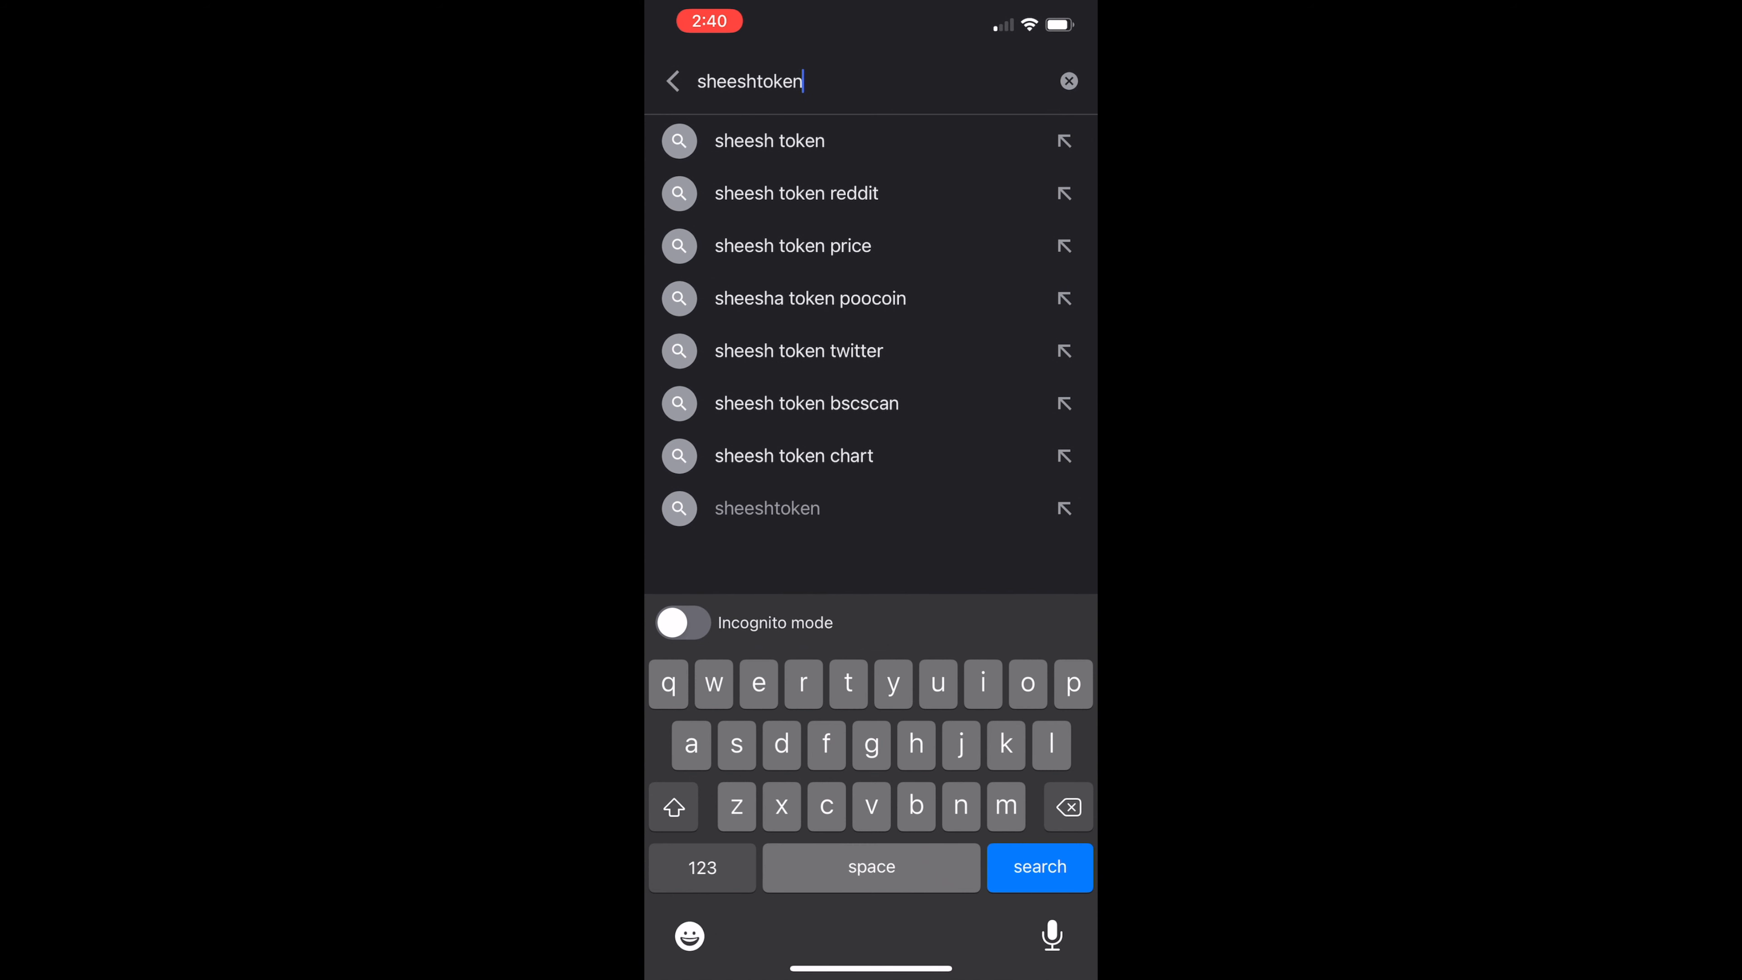
pyautogui.click(769, 139)
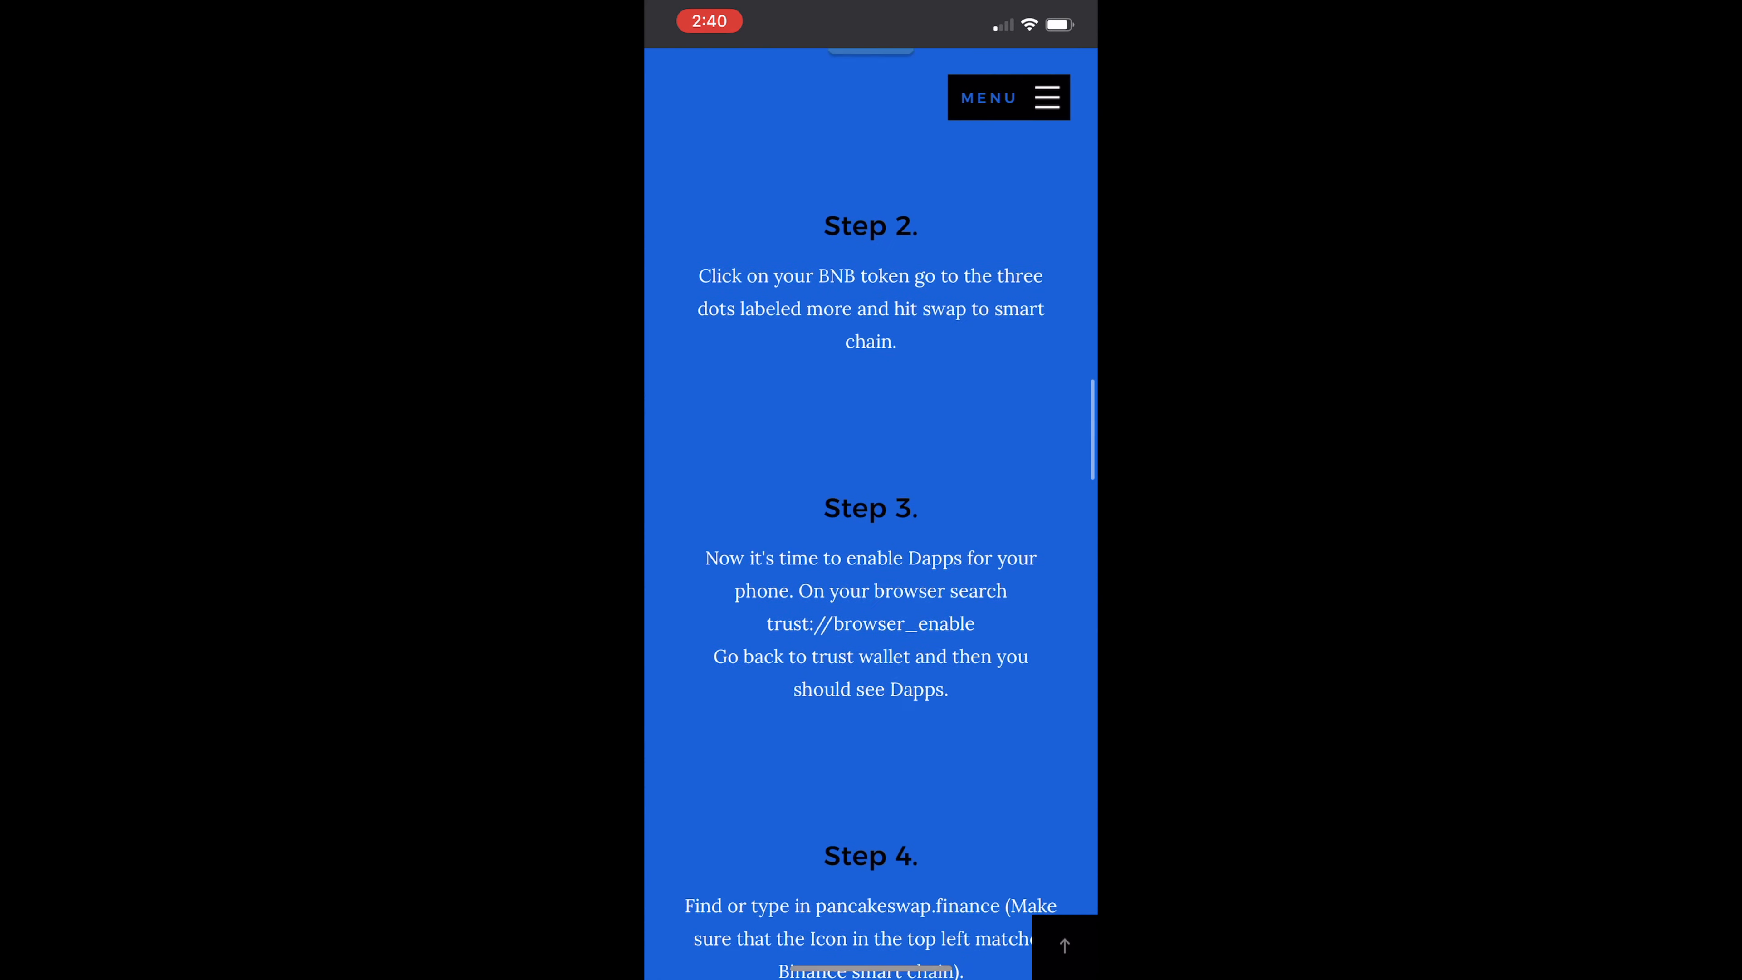
# Copy Sheesh's contract address from Step 5 of the Sheesh website guide
pyautogui.scroll(-3)
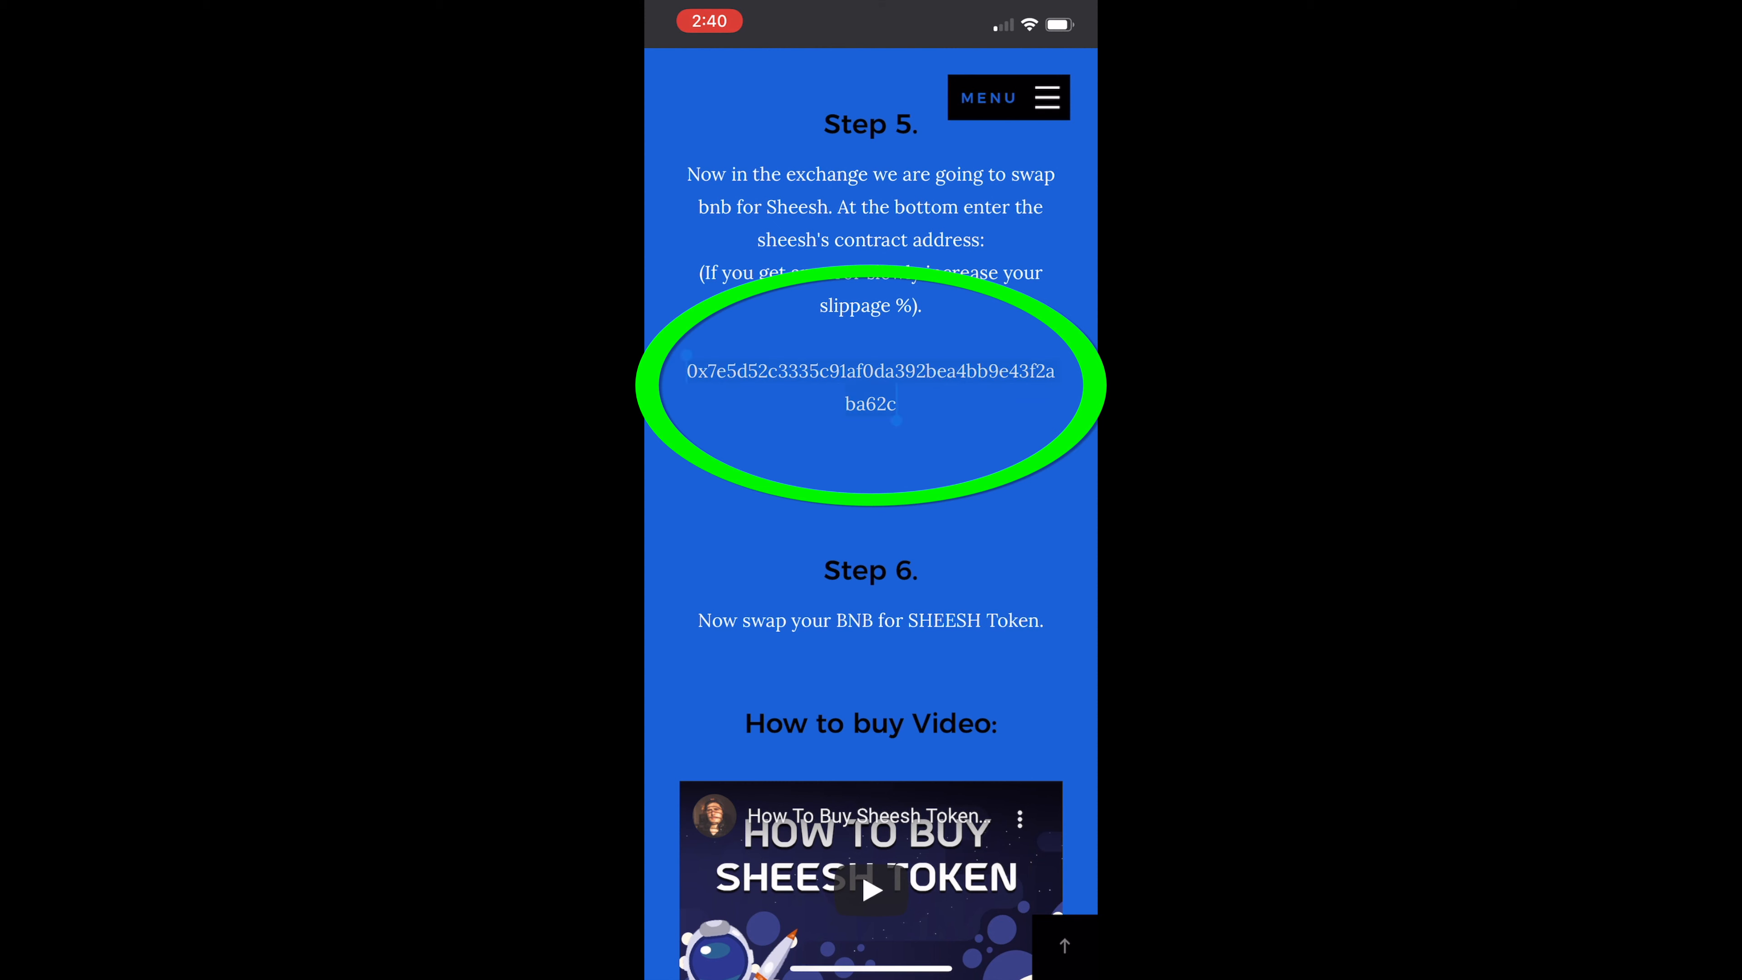
pyautogui.doubleClick(870, 387)
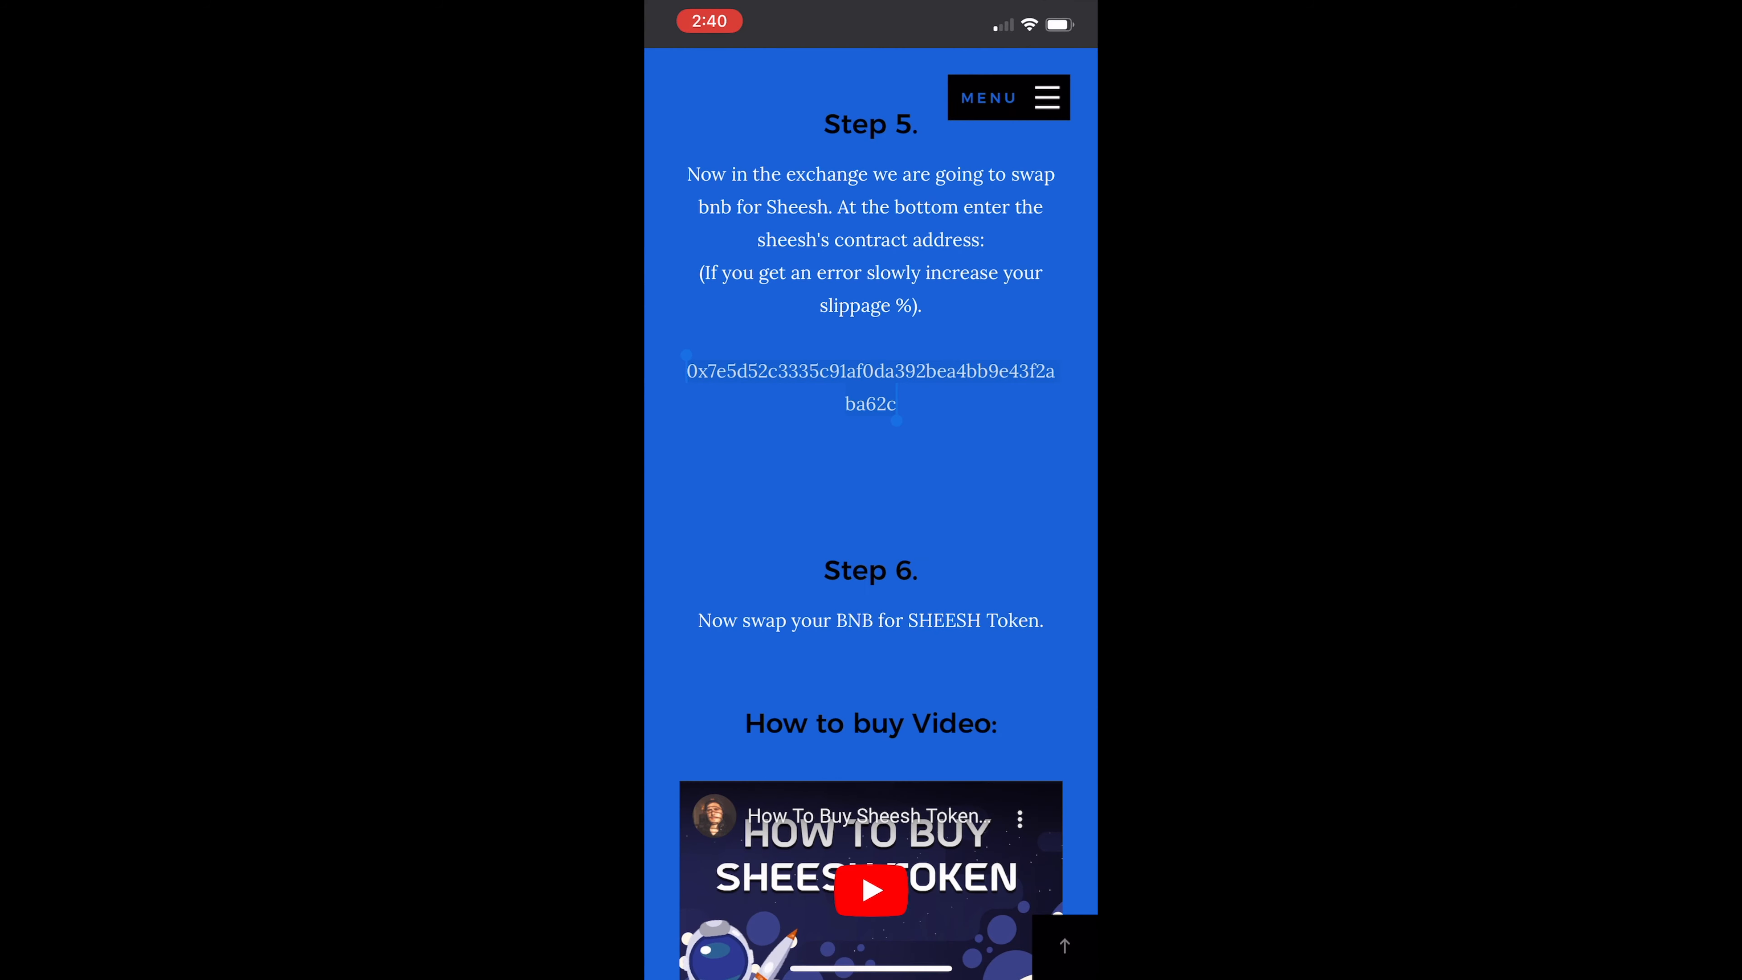
pyautogui.click(1044, 964)
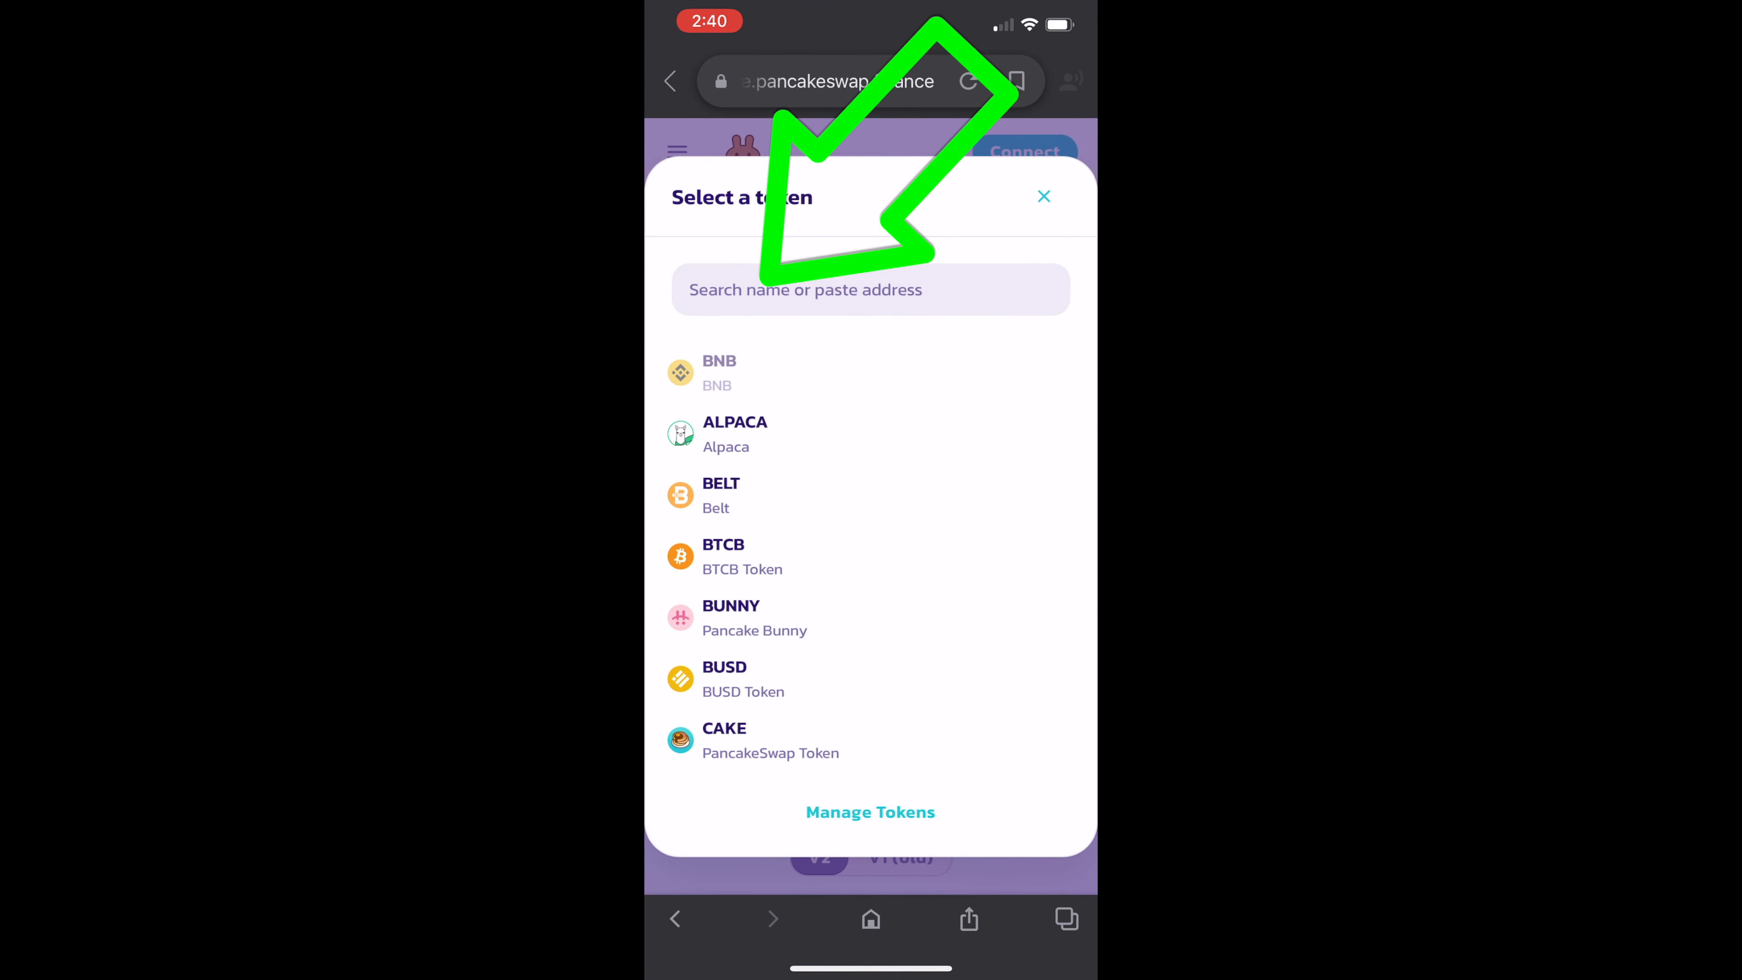
# Paste the Sheesh contract address into the token search to make BNB swap to Sheesh, then begin wallet connection
pyautogui.click(870, 289)
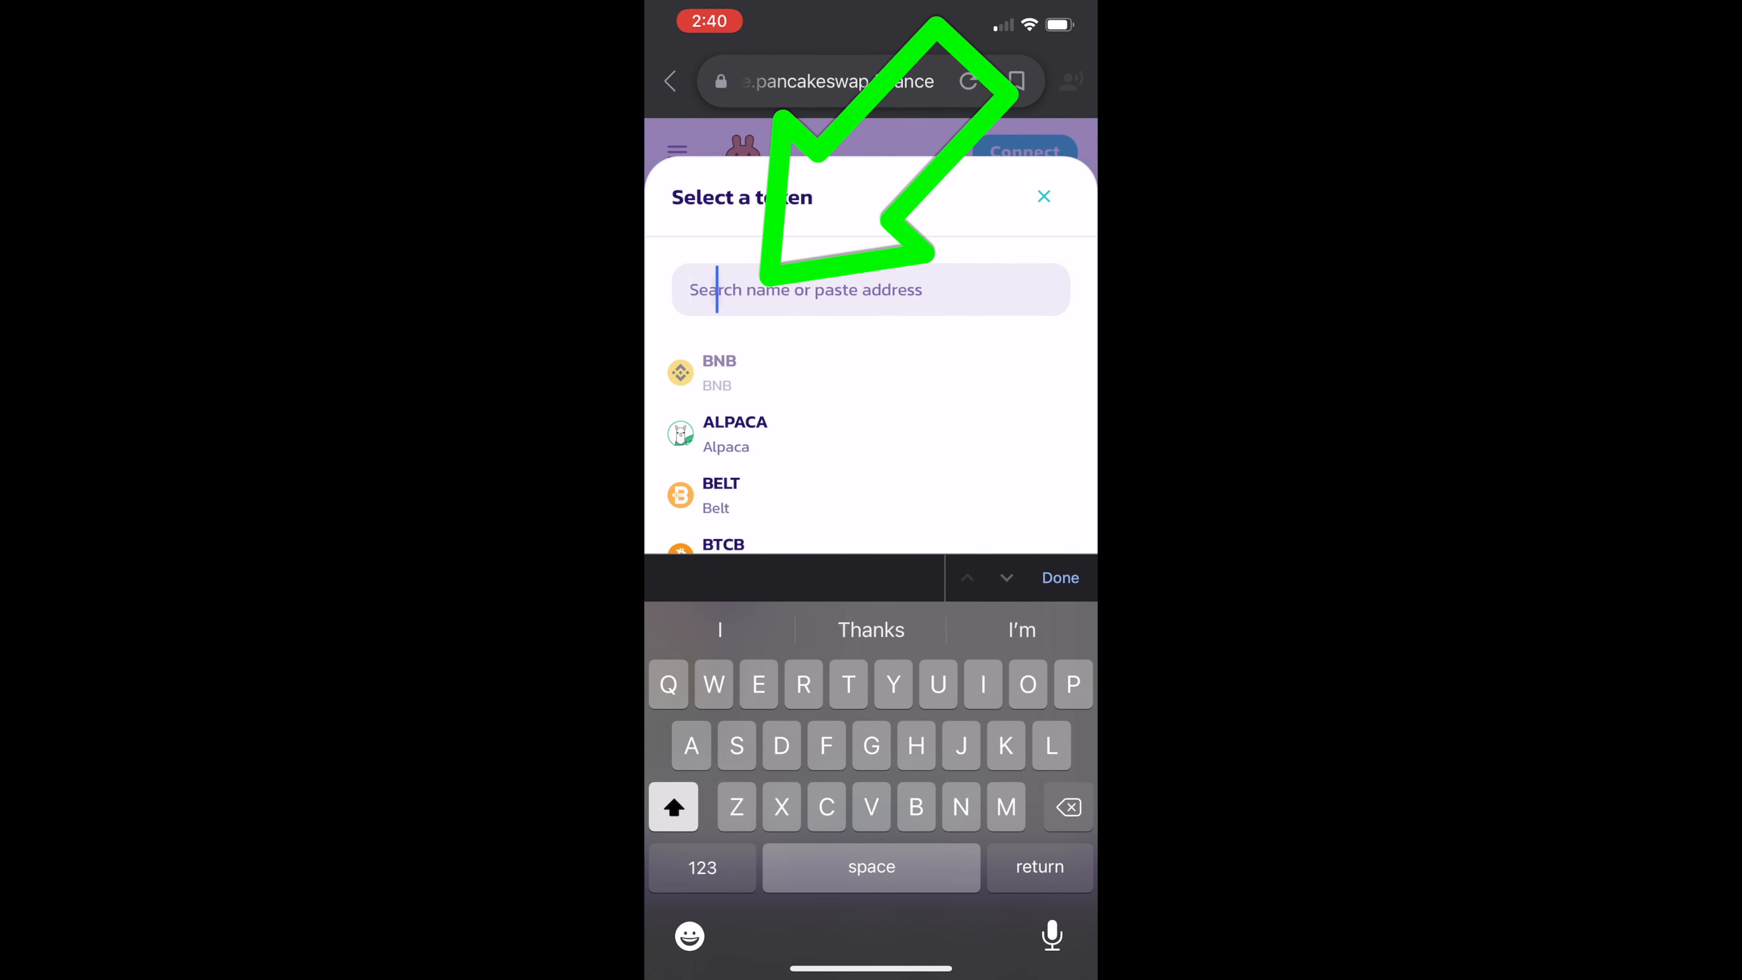
pyautogui.write('d52C3335C91Af0da392BEa4BB9e43F2AbA62C')
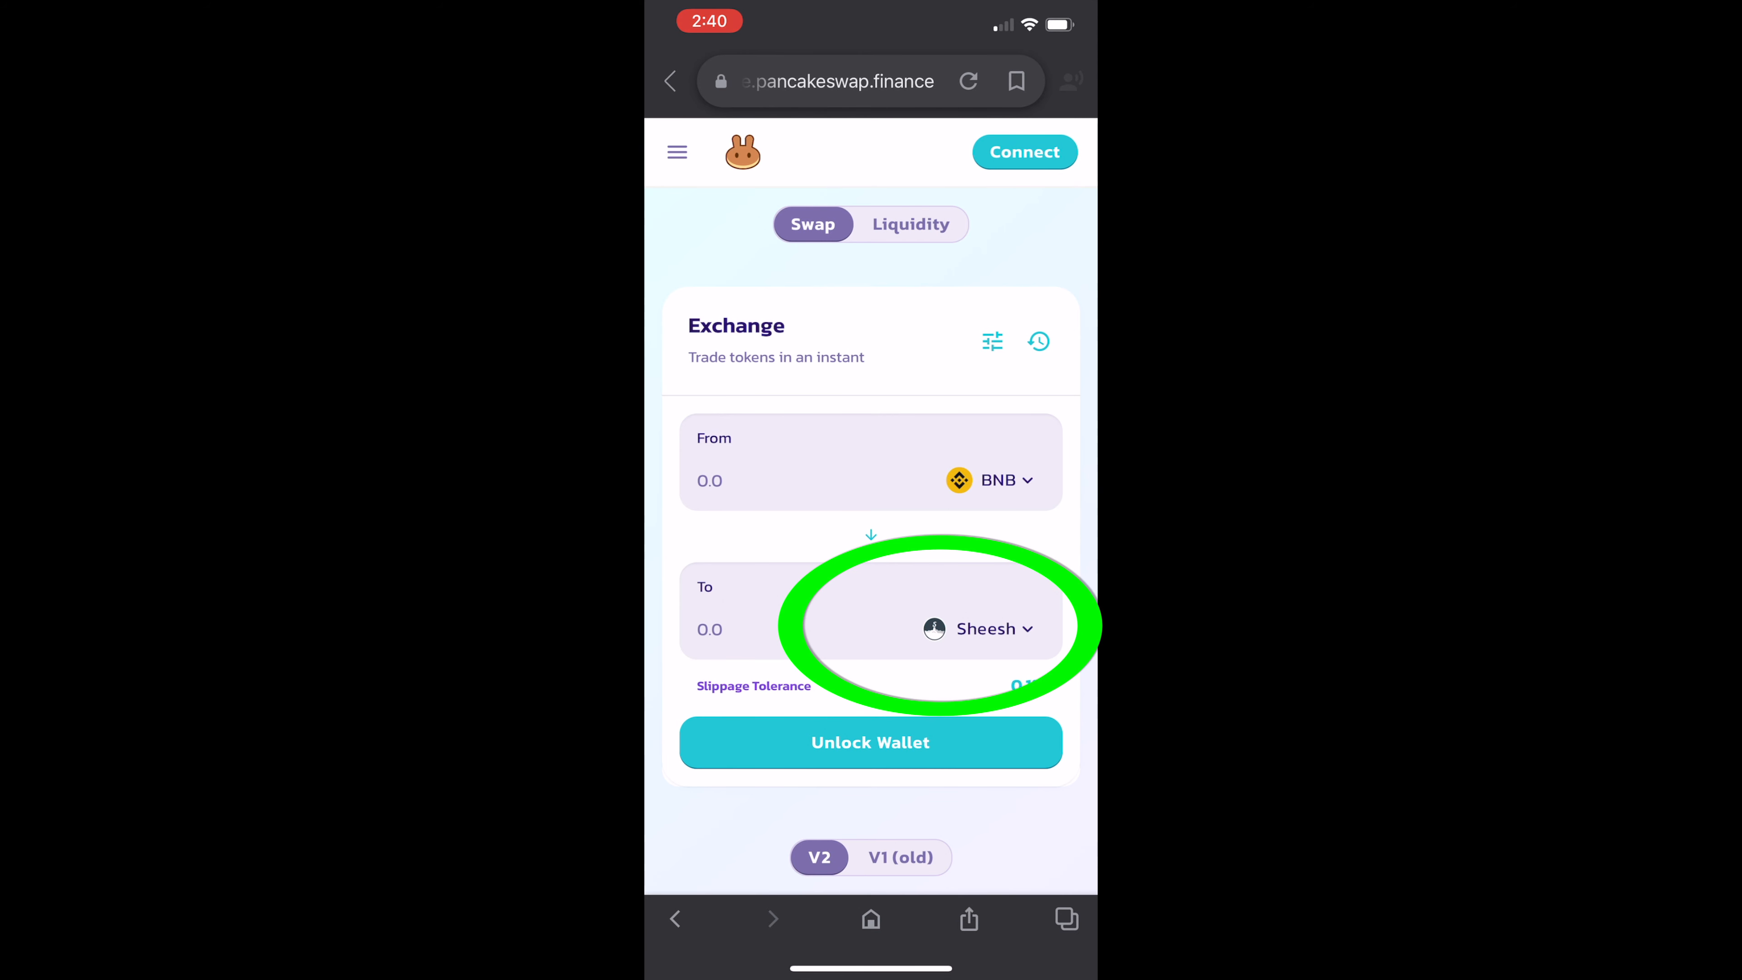
pyautogui.click(1024, 152)
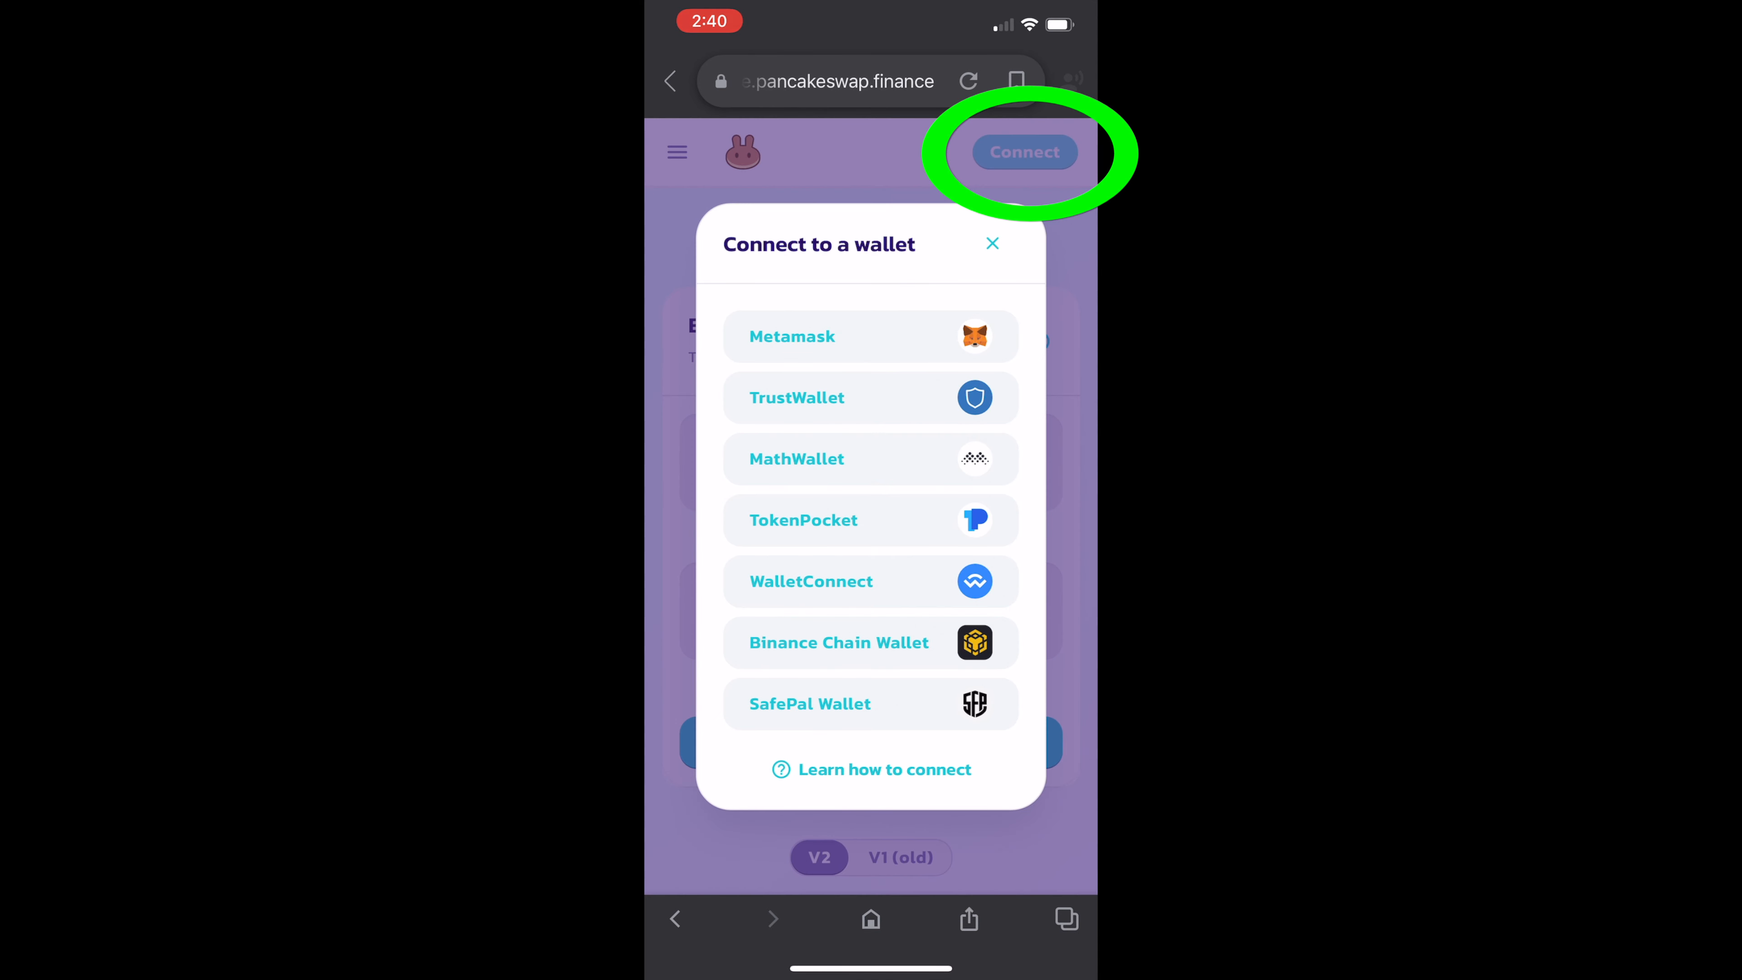